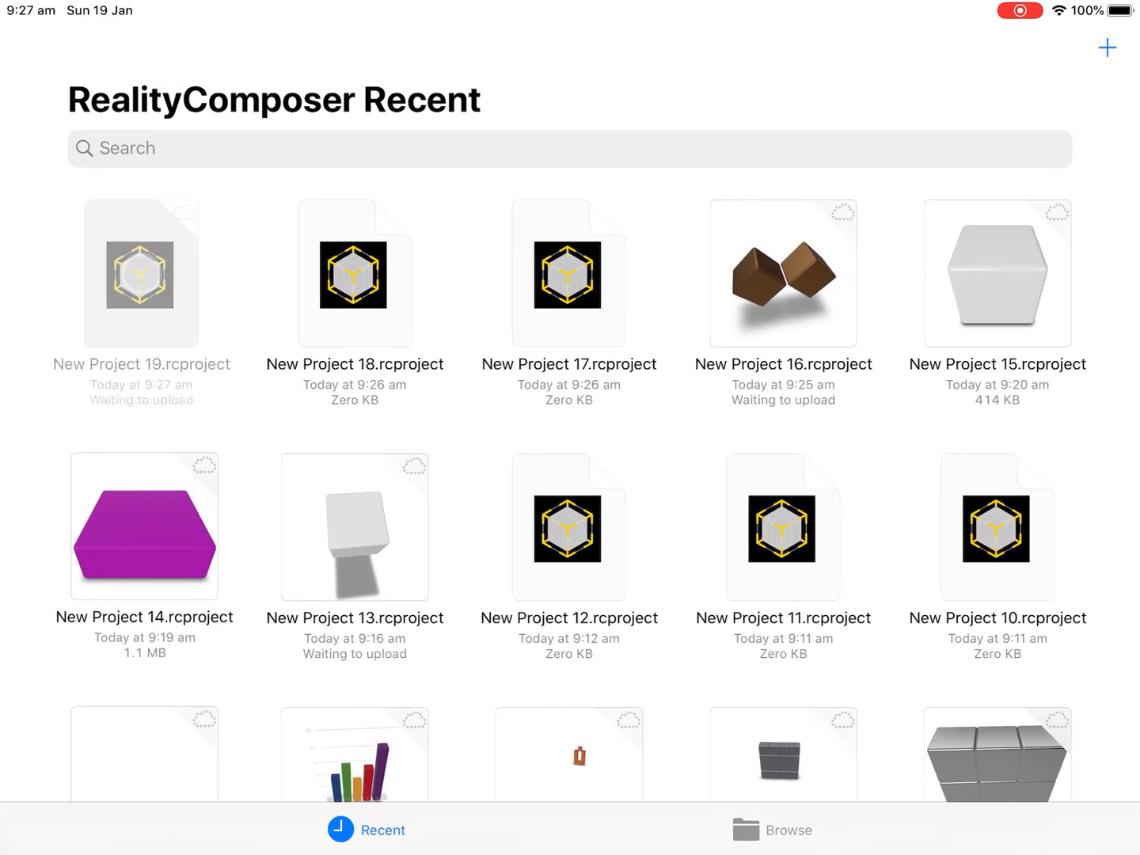
Step: Create a new project from the Recent projects screen, reaching the Choose an Anchor dialog
click(141, 272)
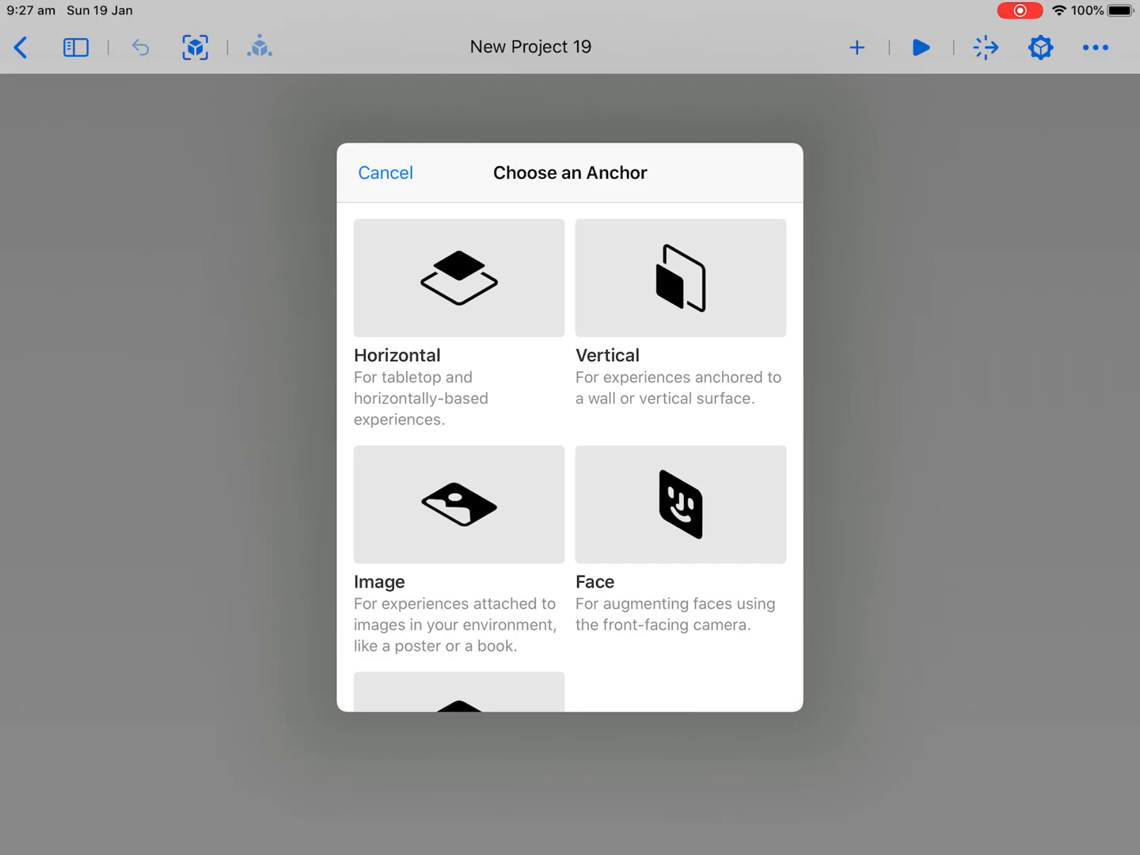
Step: Anchor the new scene to a vertical surface
click(680, 279)
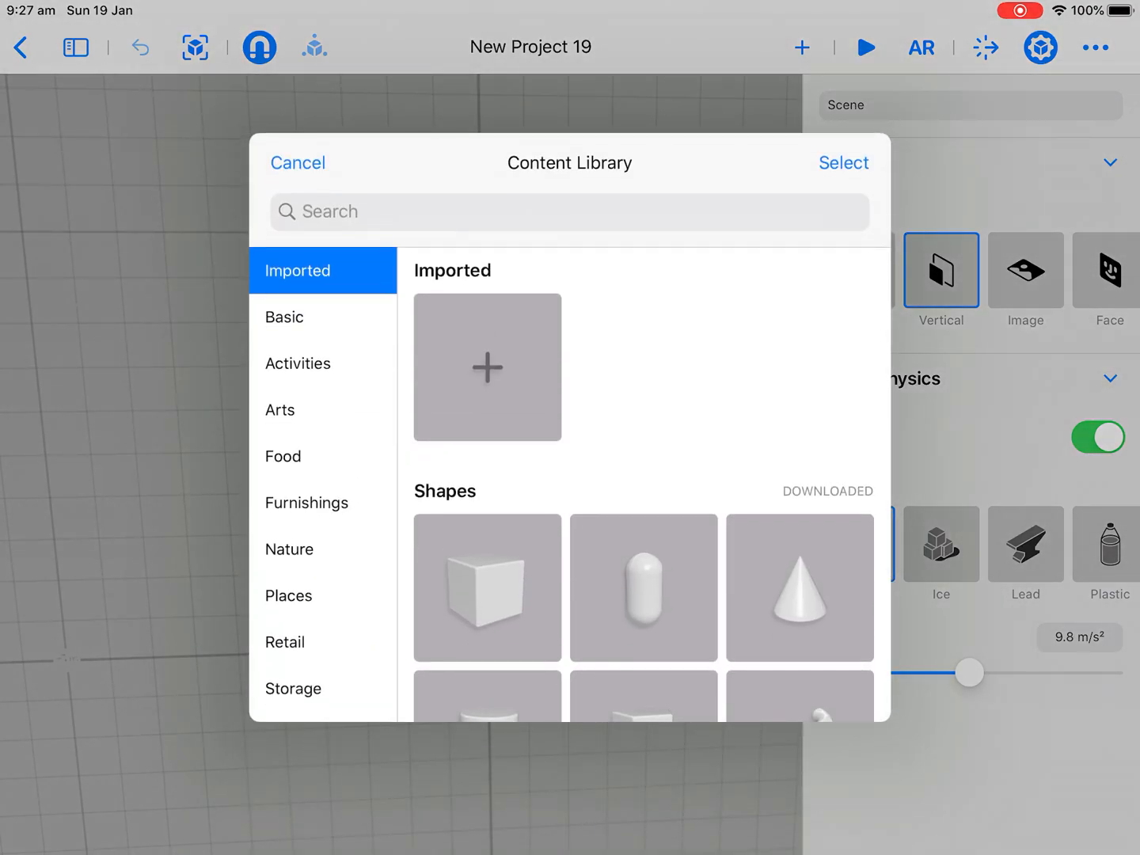
Step: Add a cube from the basic shapes and move it to the left
click(297, 162)
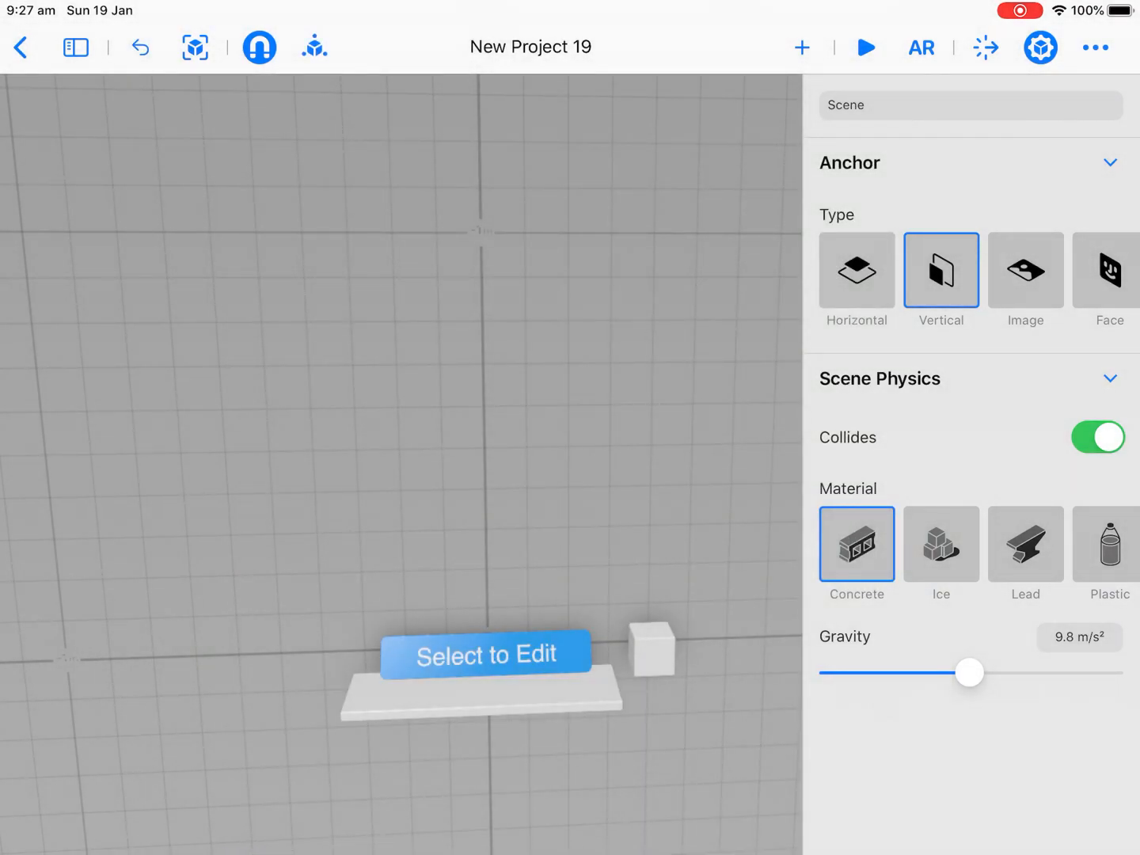
click(652, 649)
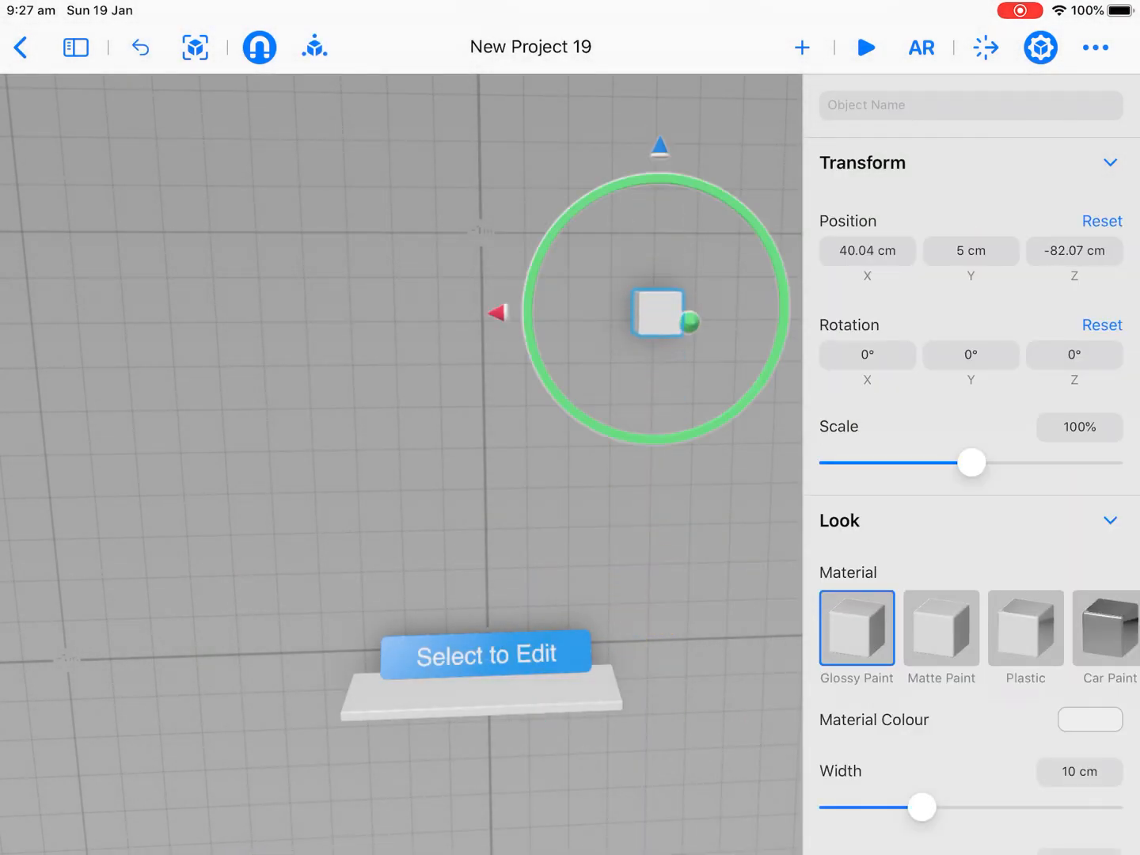
drag(660, 312, 272, 313)
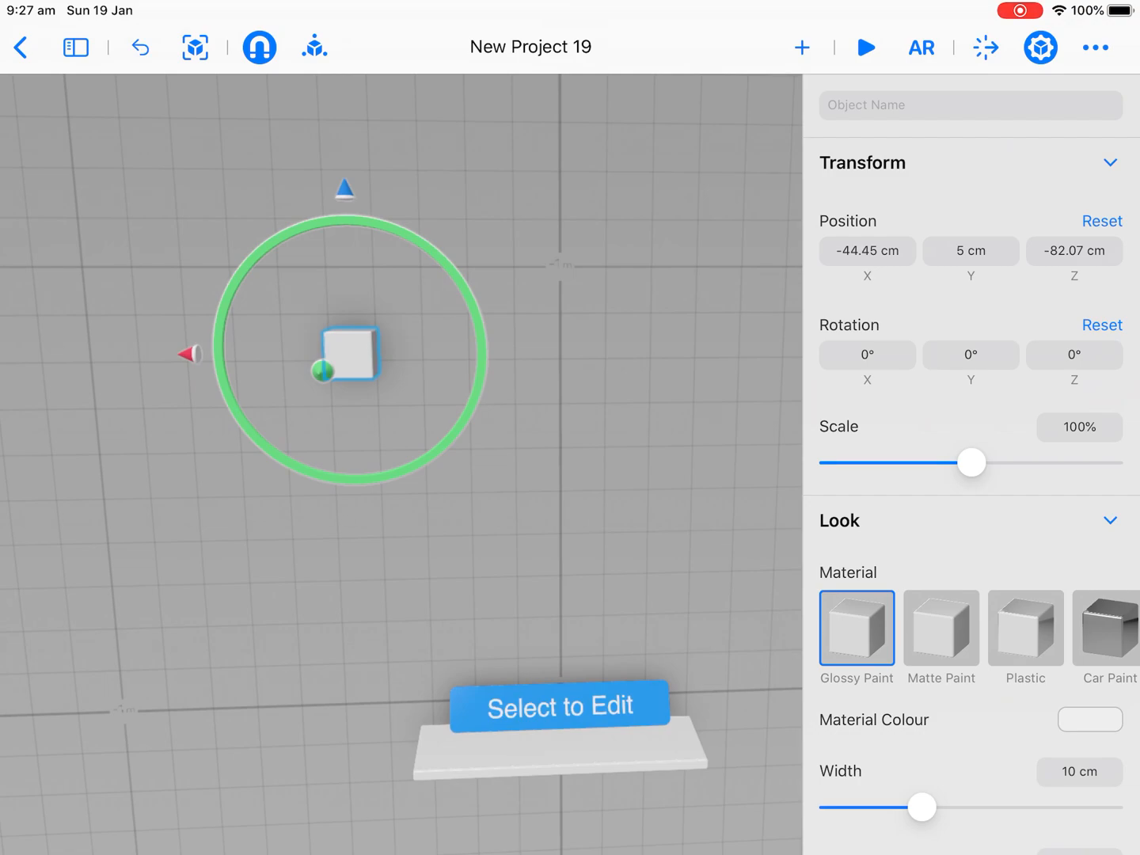
Step: Reshape the cube into a plank about 88 cm wide, 51 cm tall and 3.5 cm deep
scroll(down, 3)
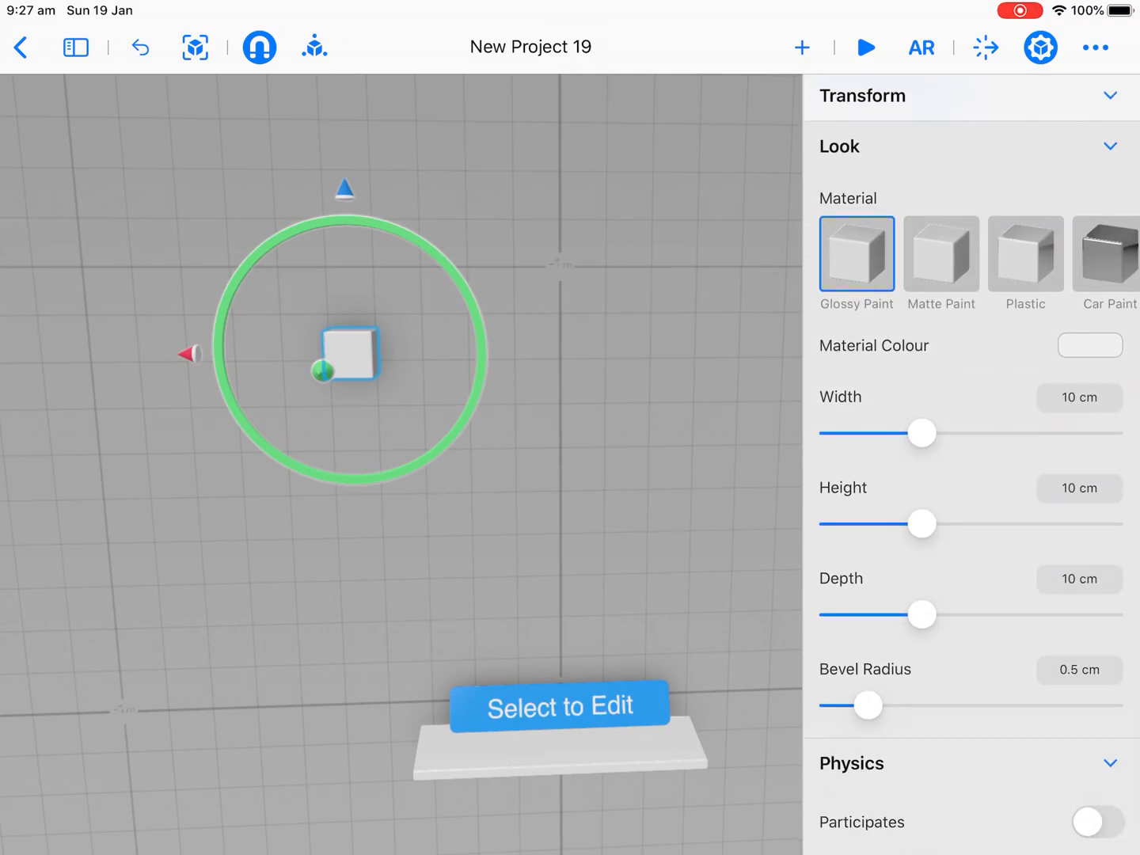
drag(921, 434, 975, 433)
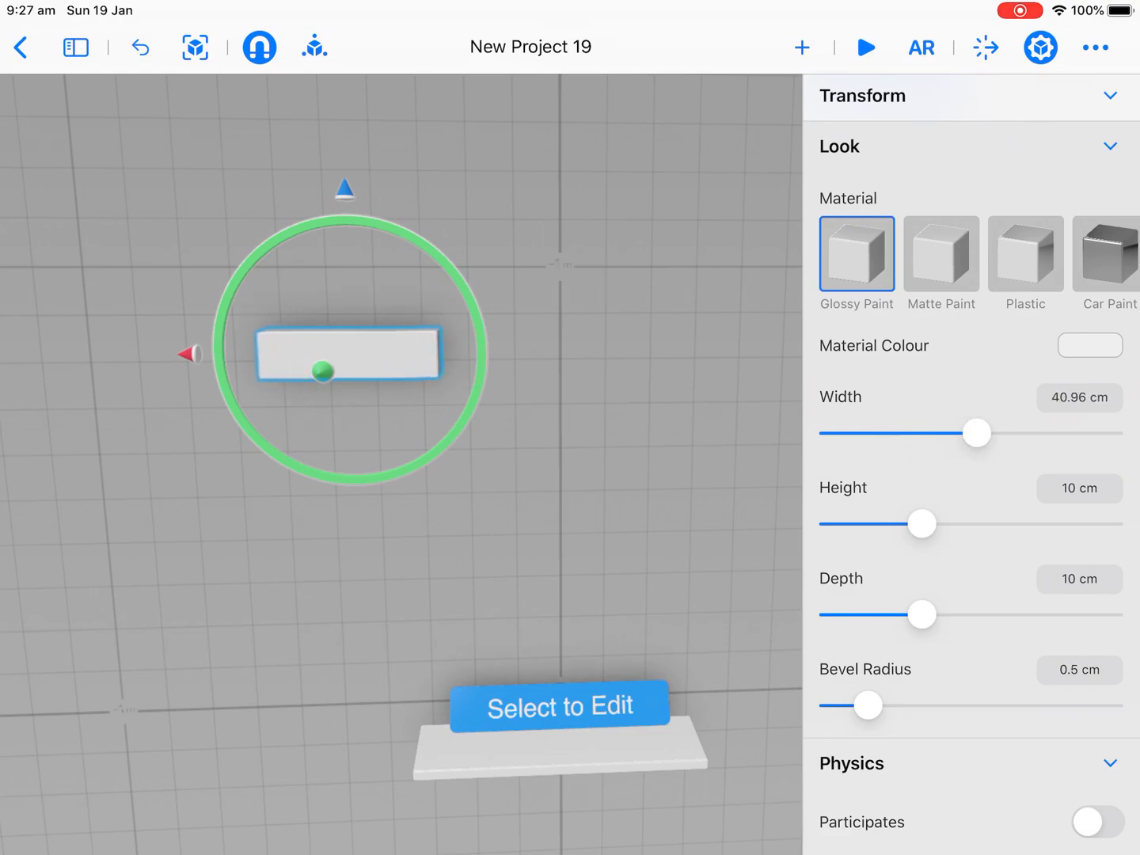
drag(975, 432, 1007, 432)
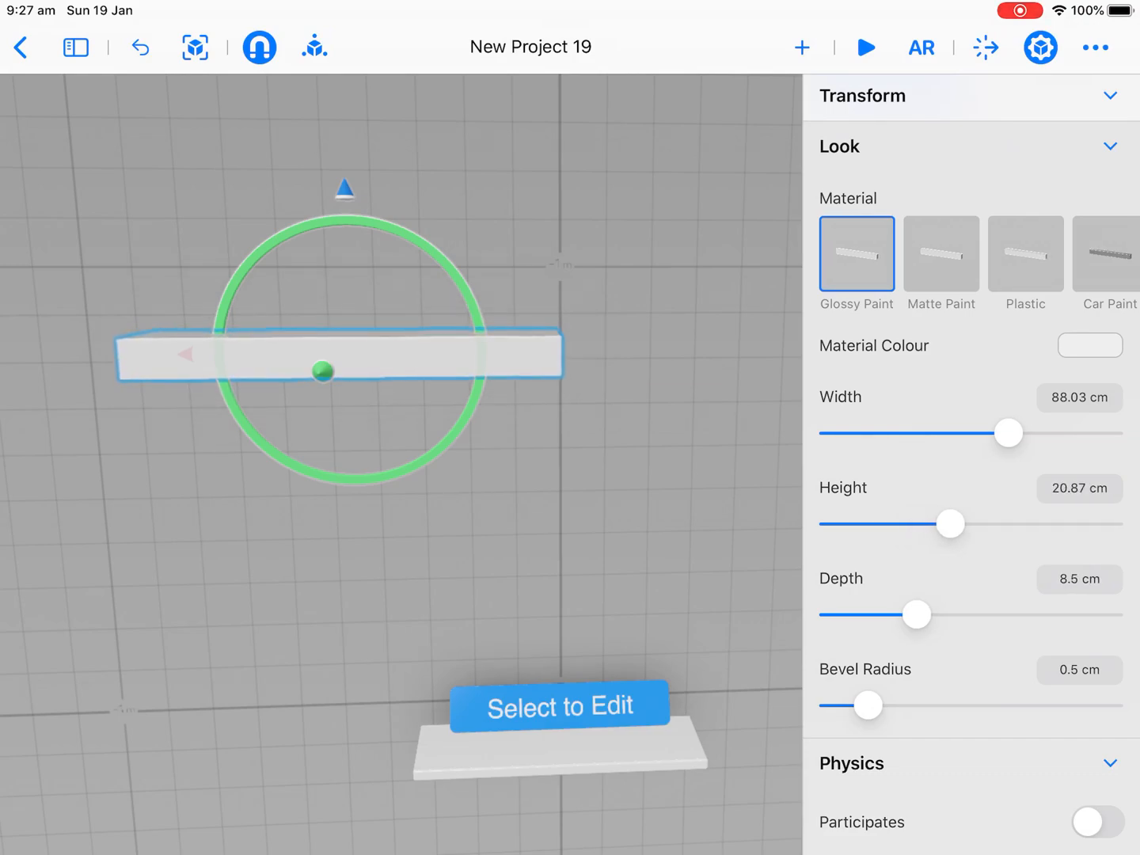
drag(950, 522, 988, 522)
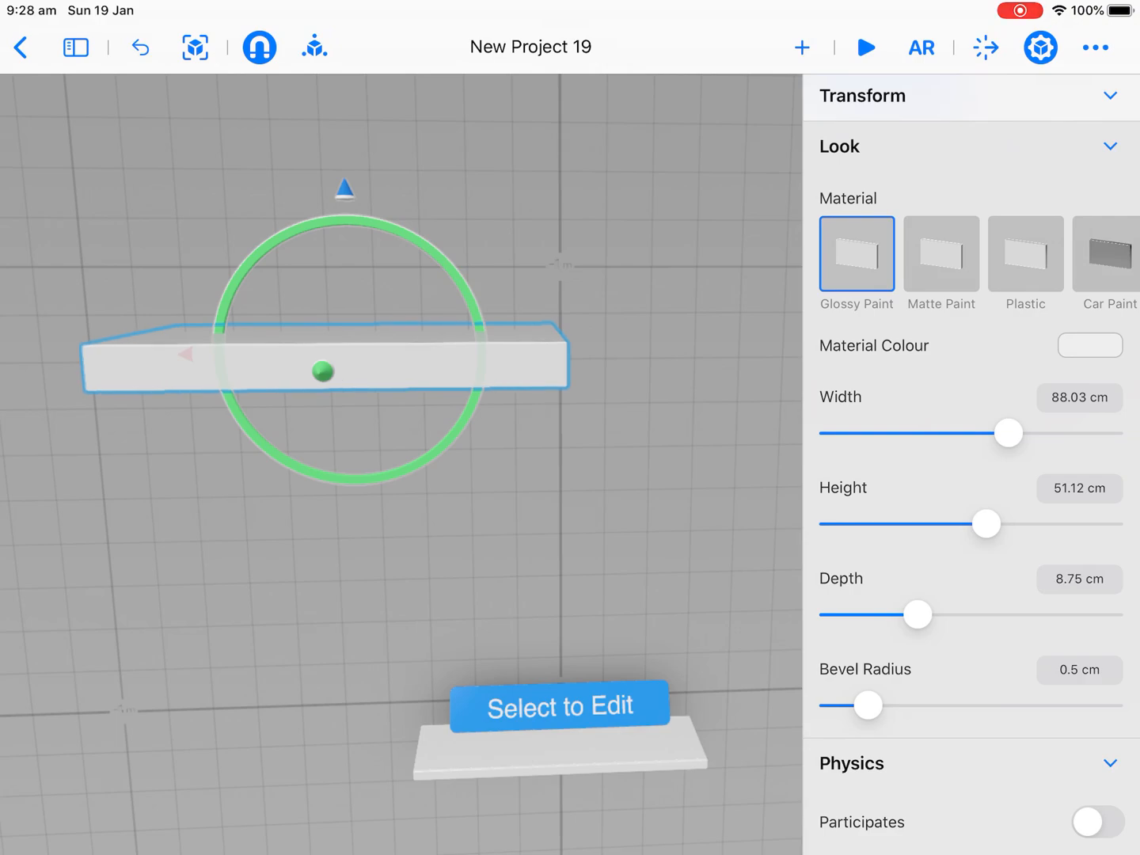
drag(916, 614, 886, 614)
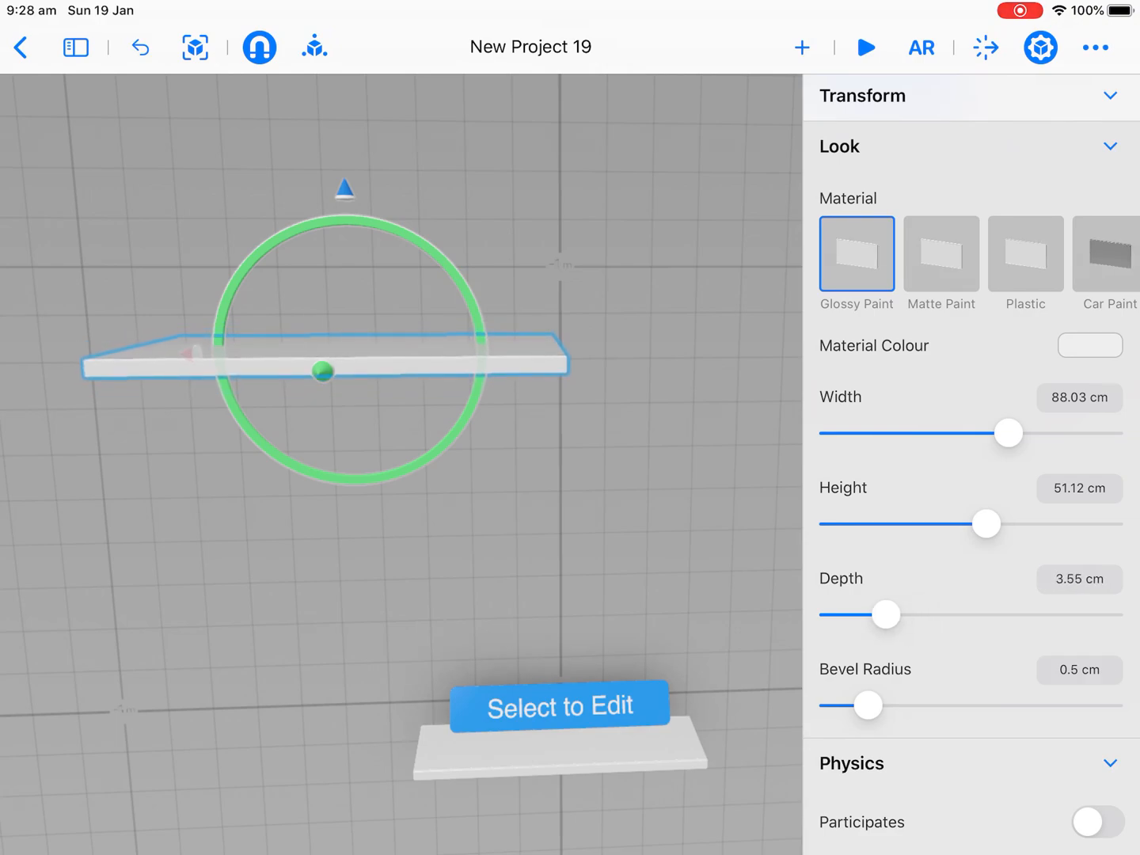
drag(987, 523, 964, 522)
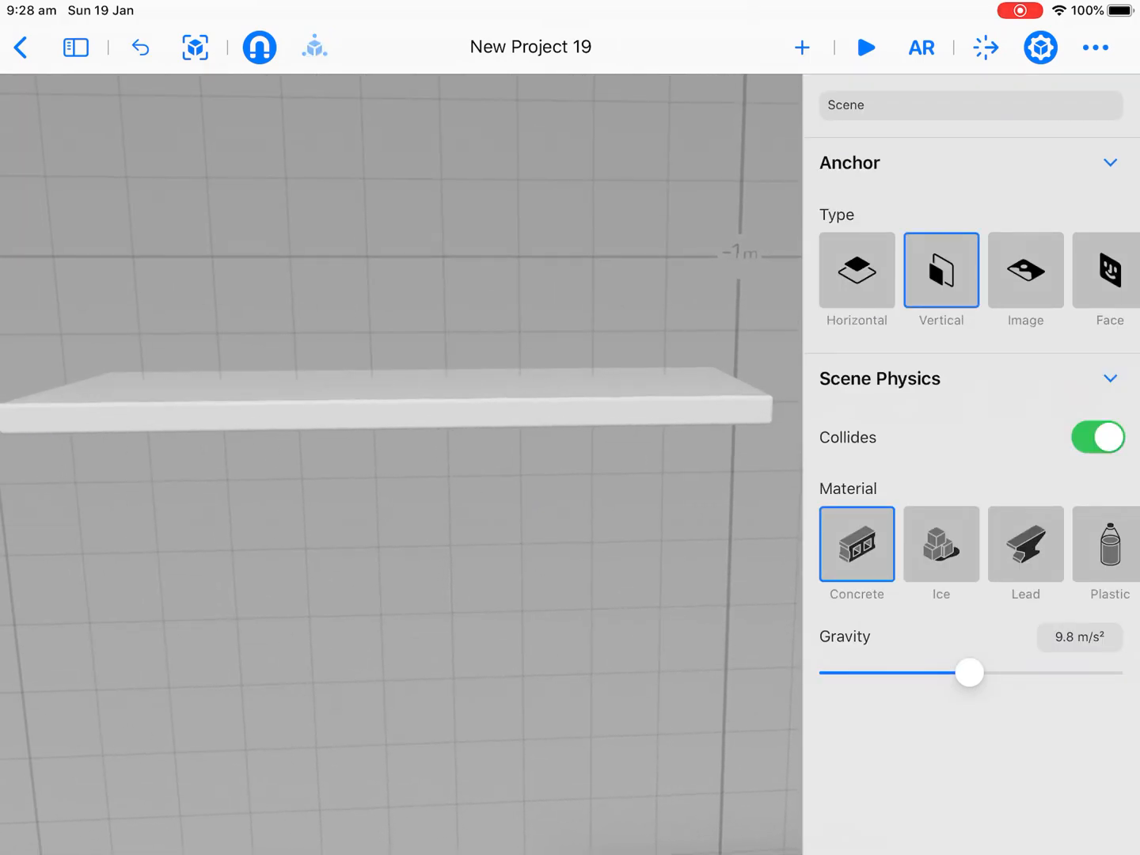
Step: Give the selected plank the black Rubber material from the end of the Material row
click(392, 409)
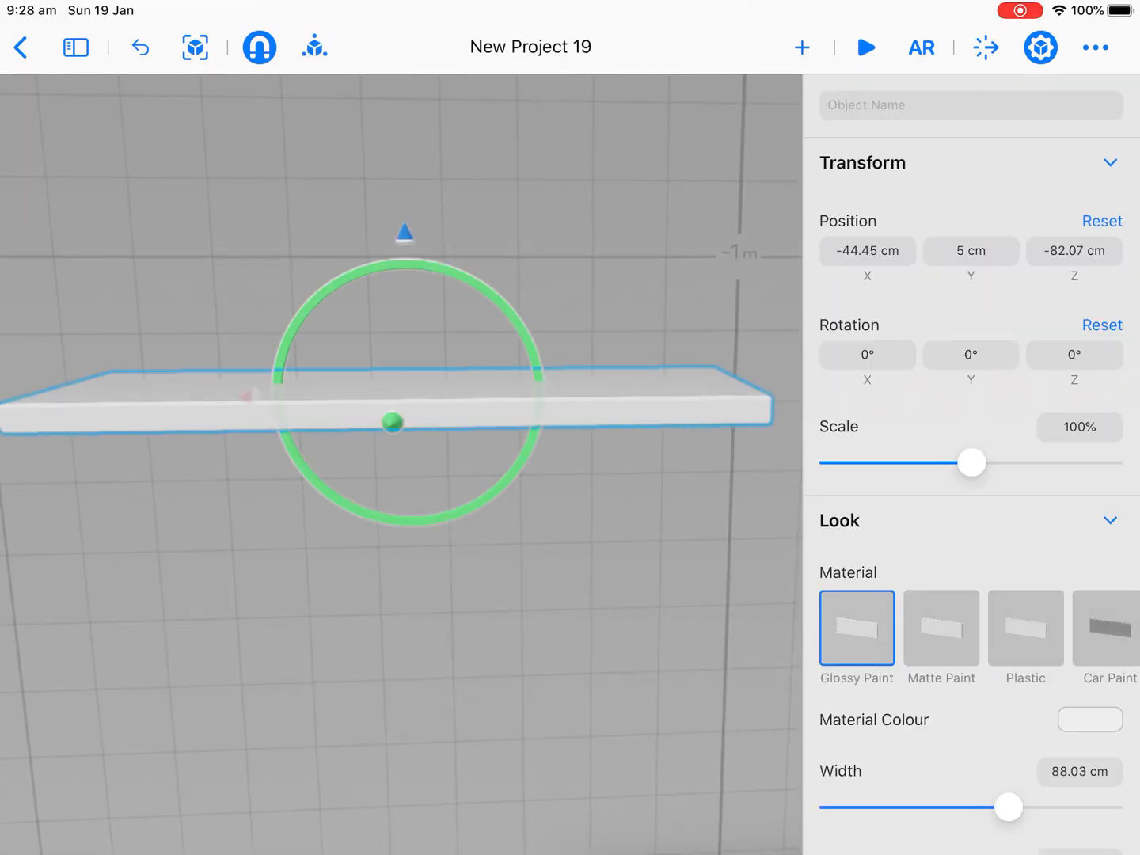
click(1104, 627)
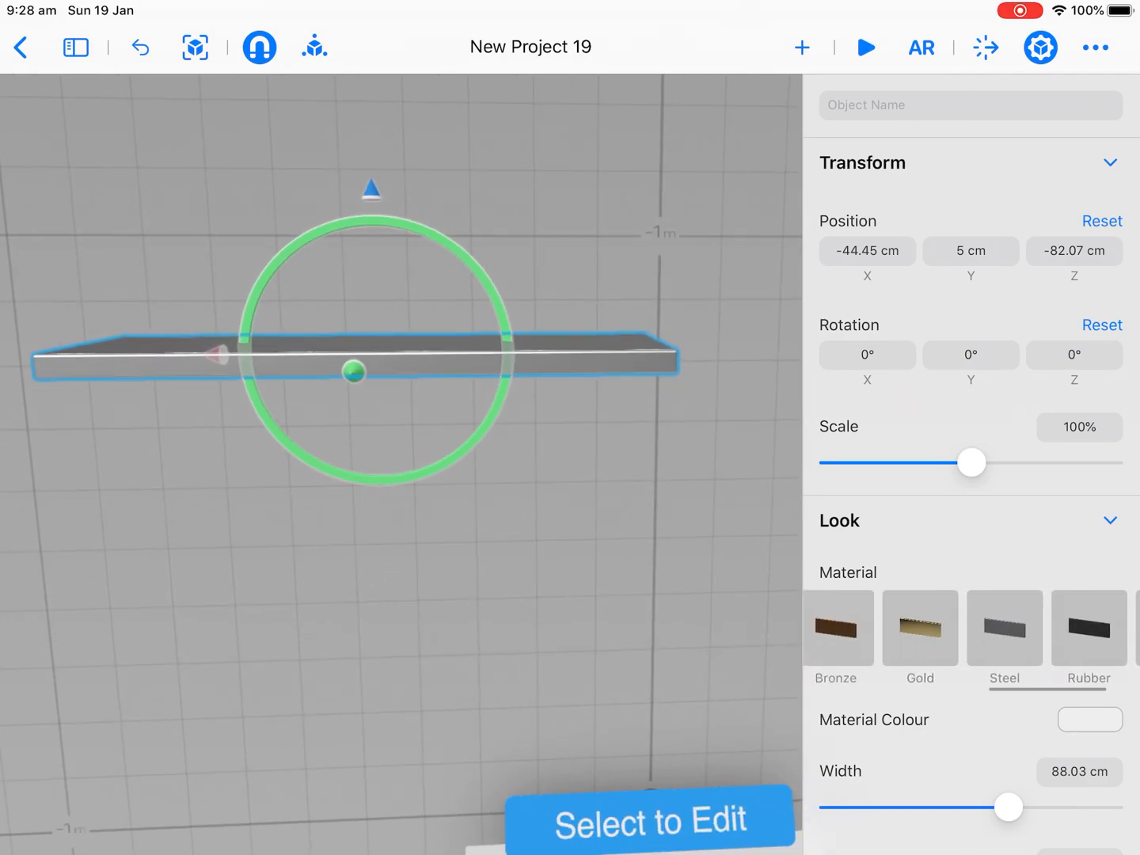
click(1089, 628)
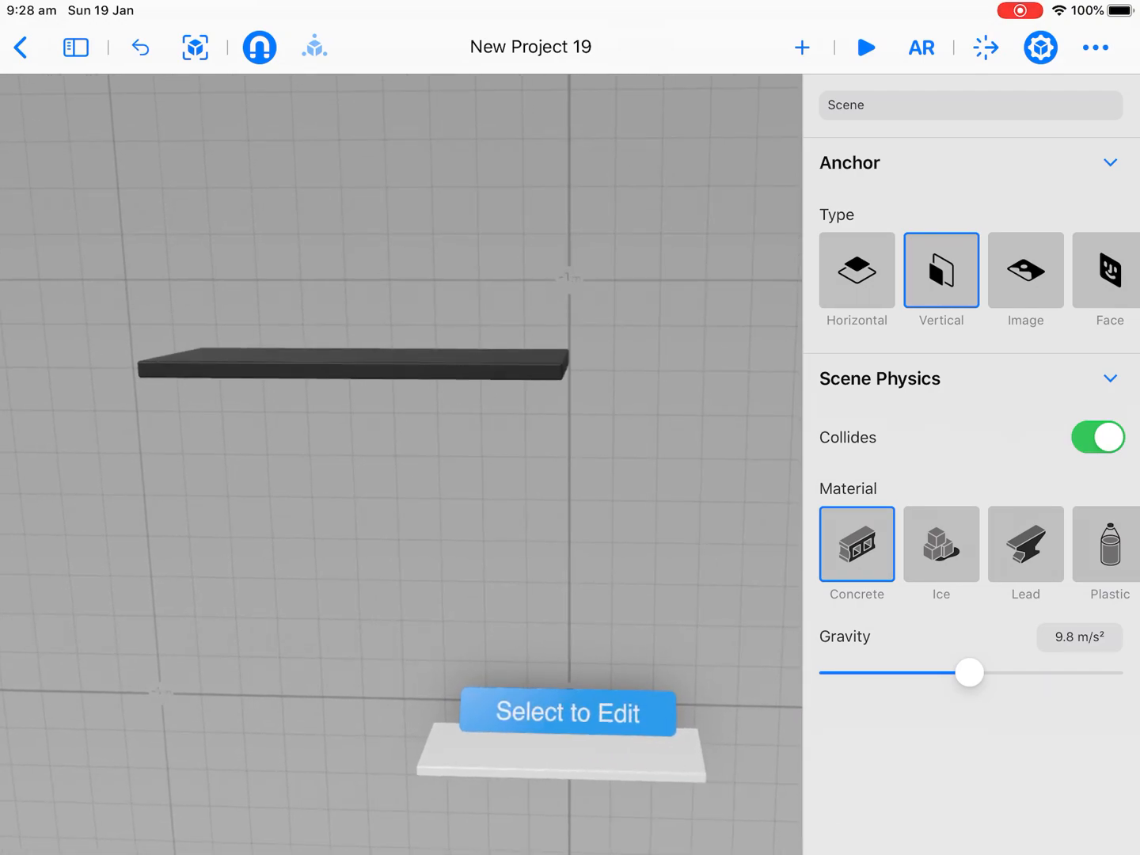
Step: Tilt the rubber plank about -7° on Y, make it a fixed physics participant, then deselect it
click(353, 361)
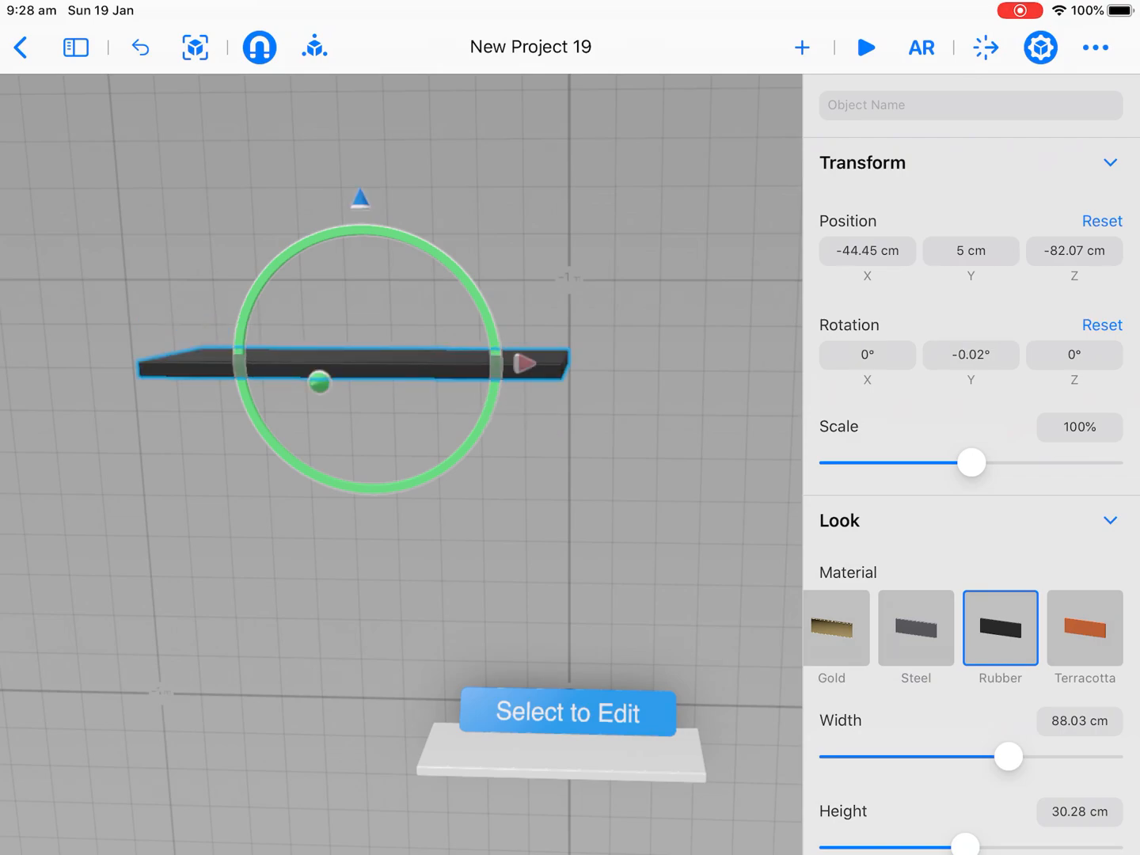
click(259, 47)
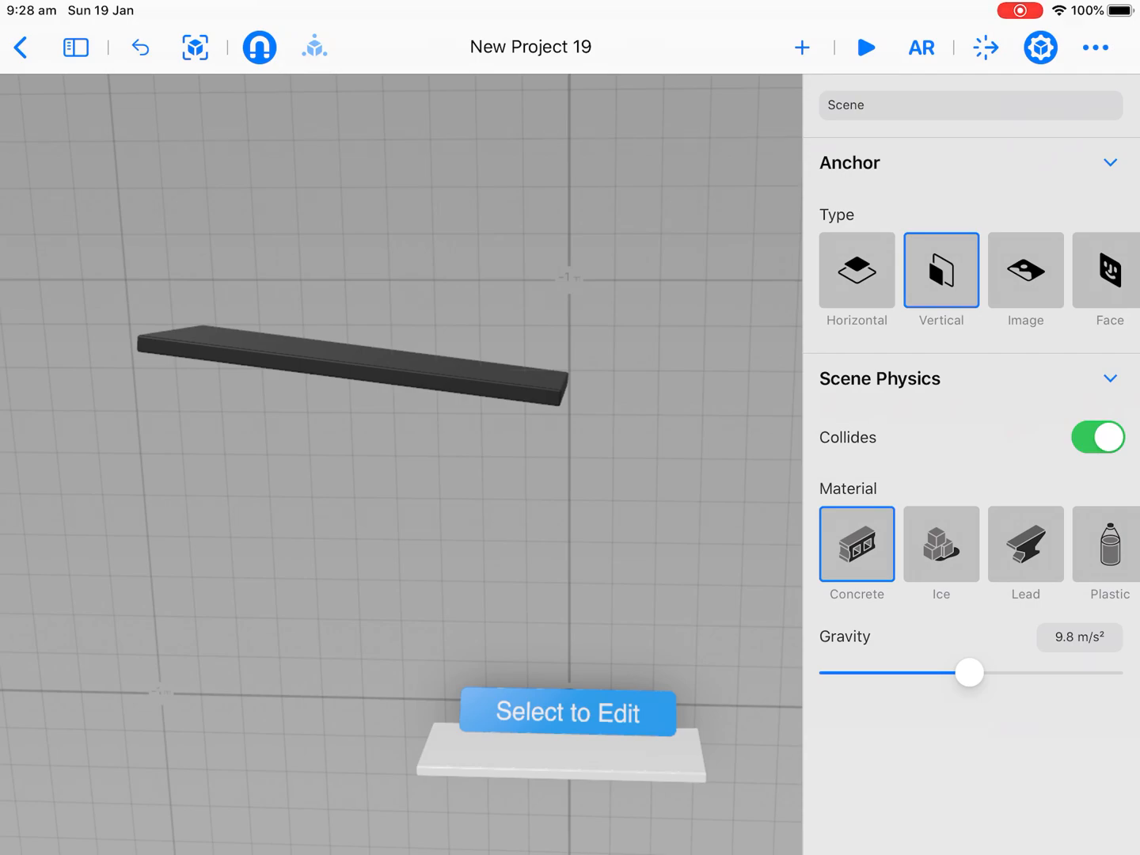
click(351, 356)
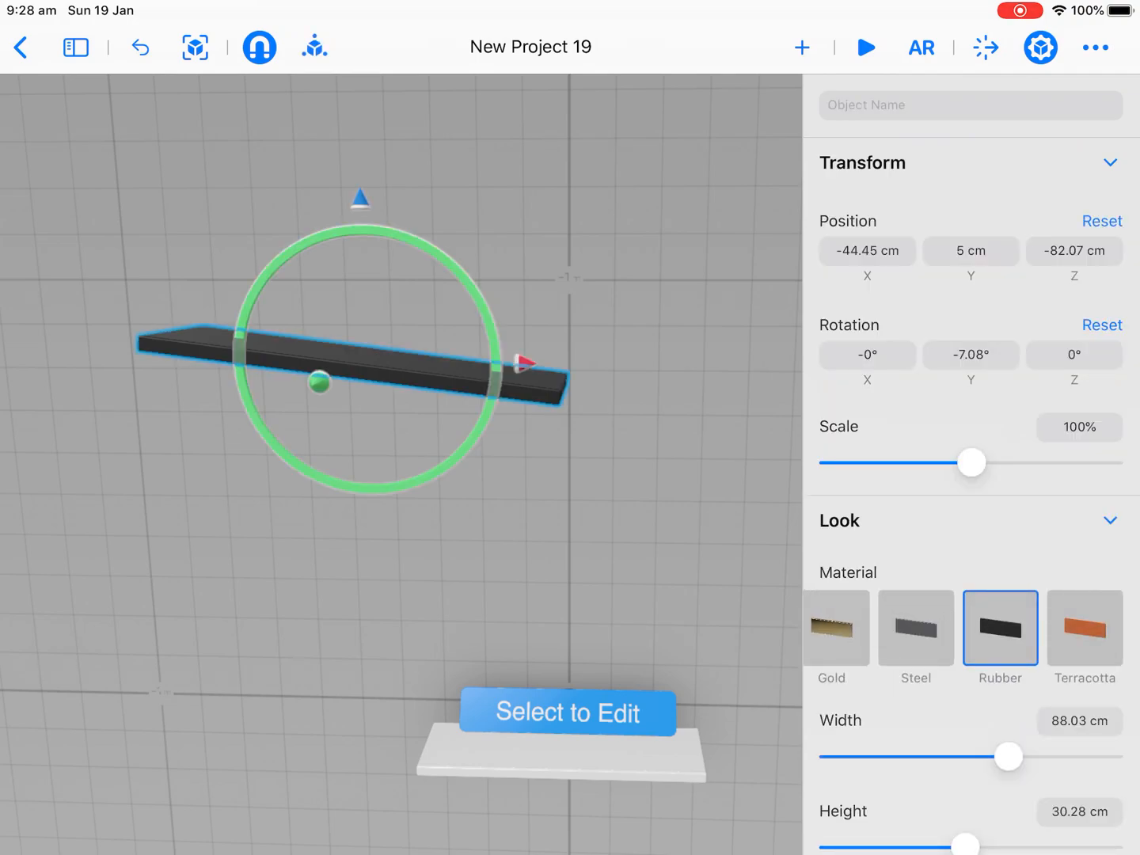
scroll(down, 3)
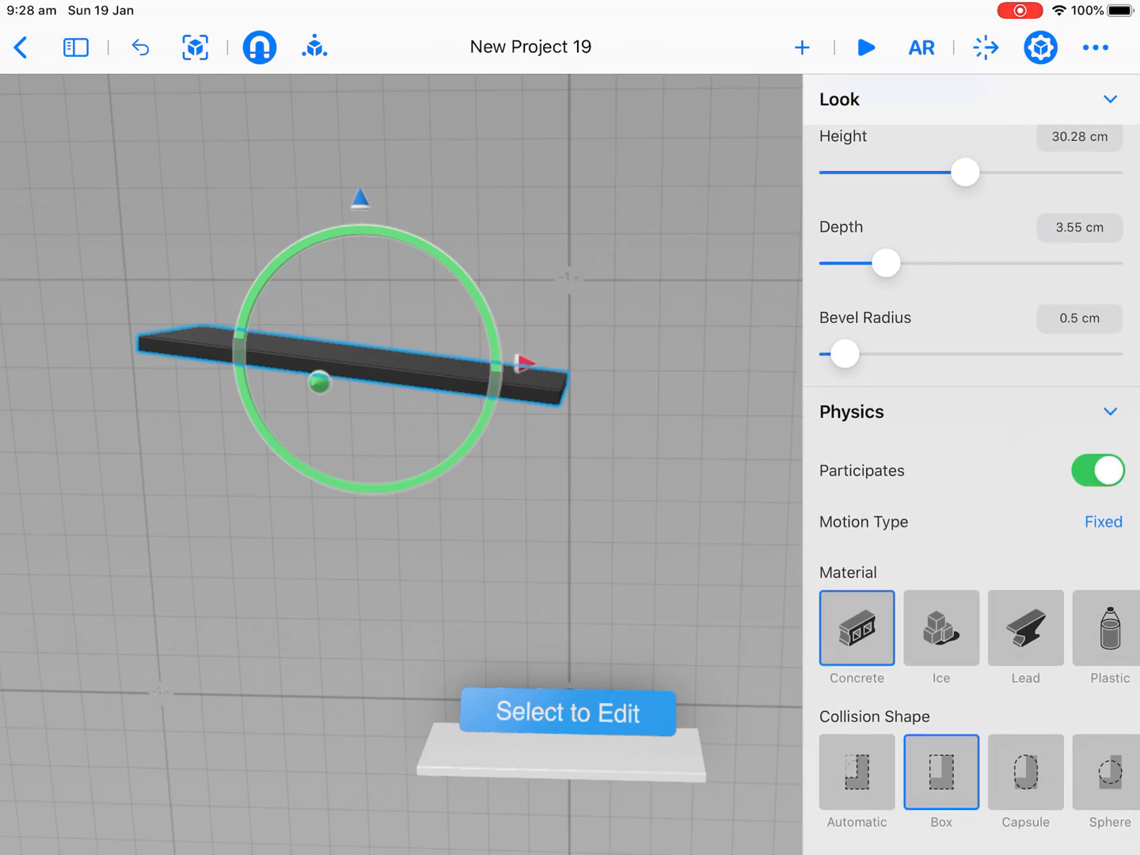
click(1101, 523)
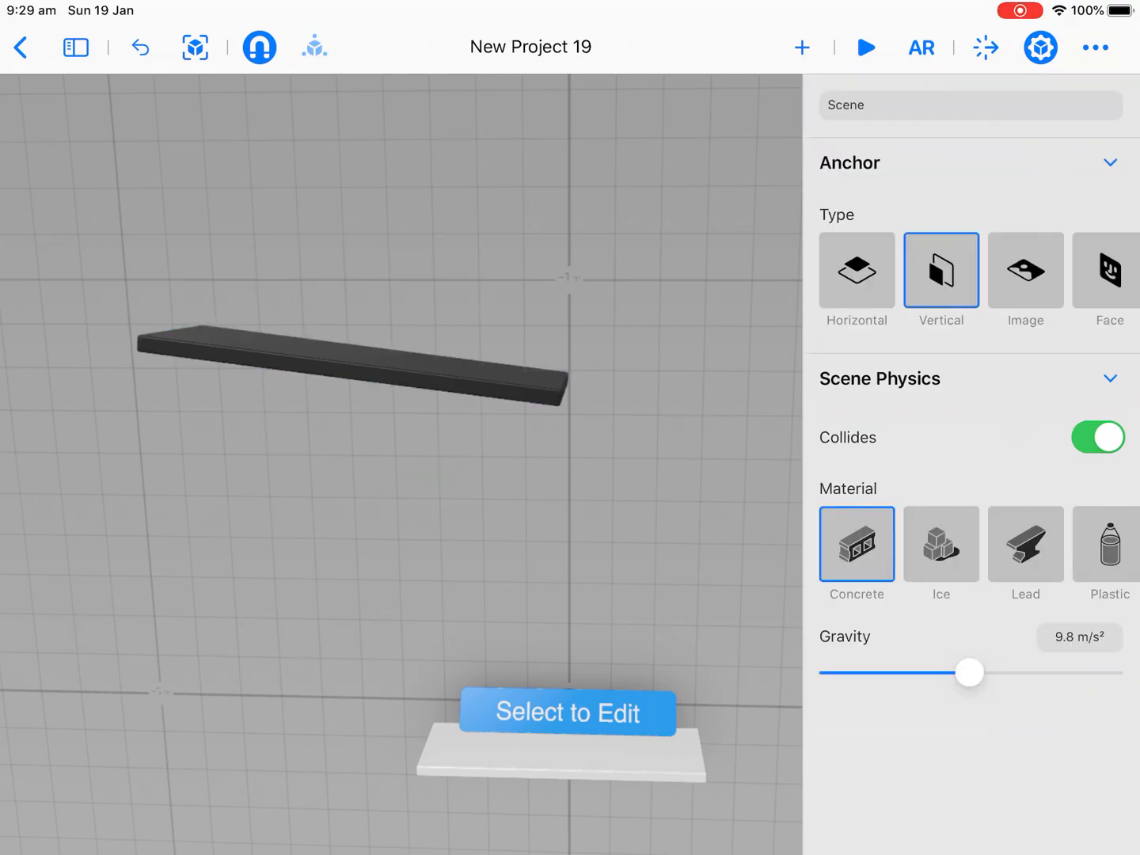
Step: Add a 10 cm sphere from the basic shapes to the scene
click(801, 47)
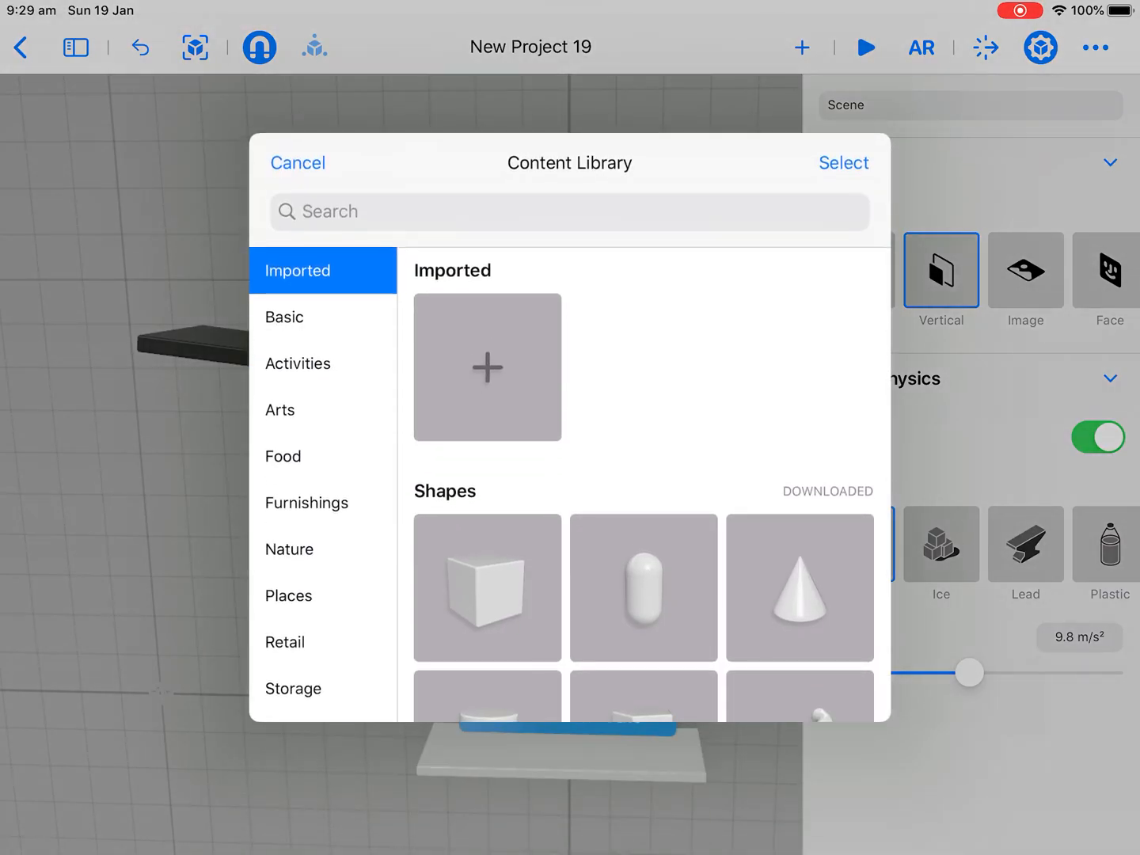
click(282, 317)
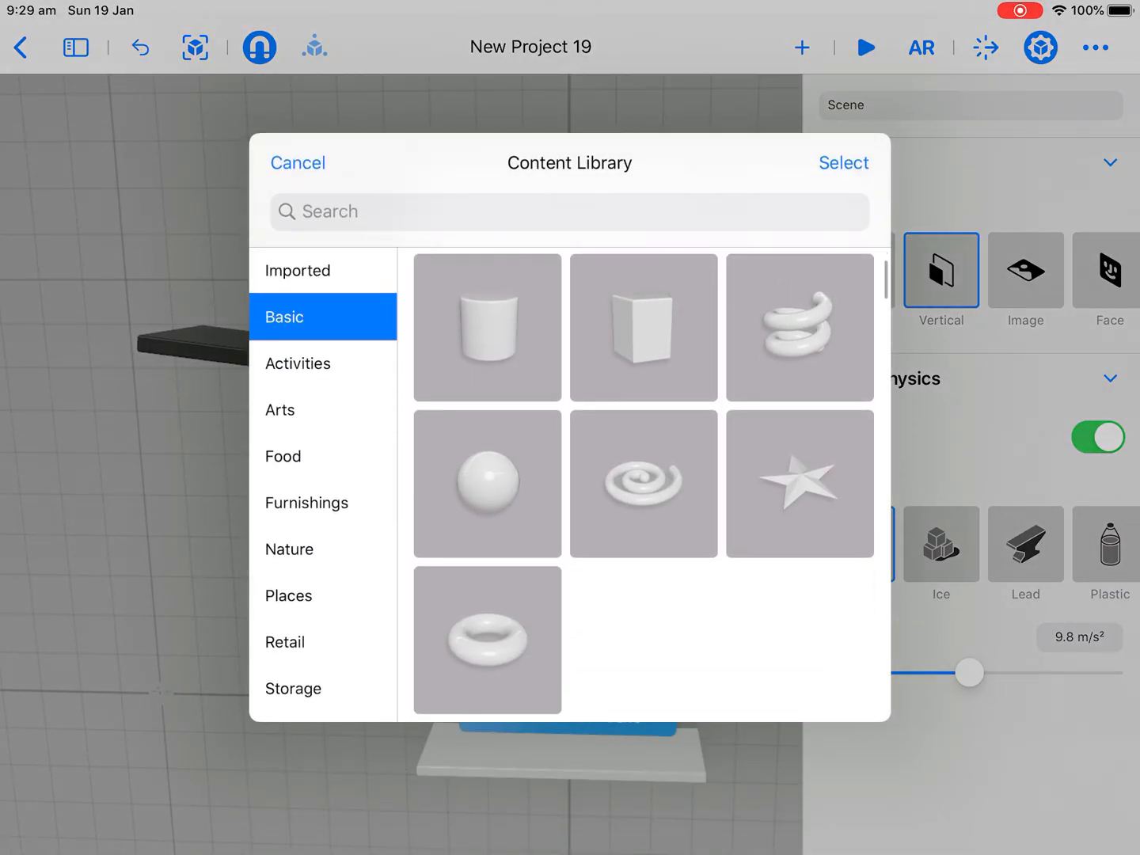
click(298, 162)
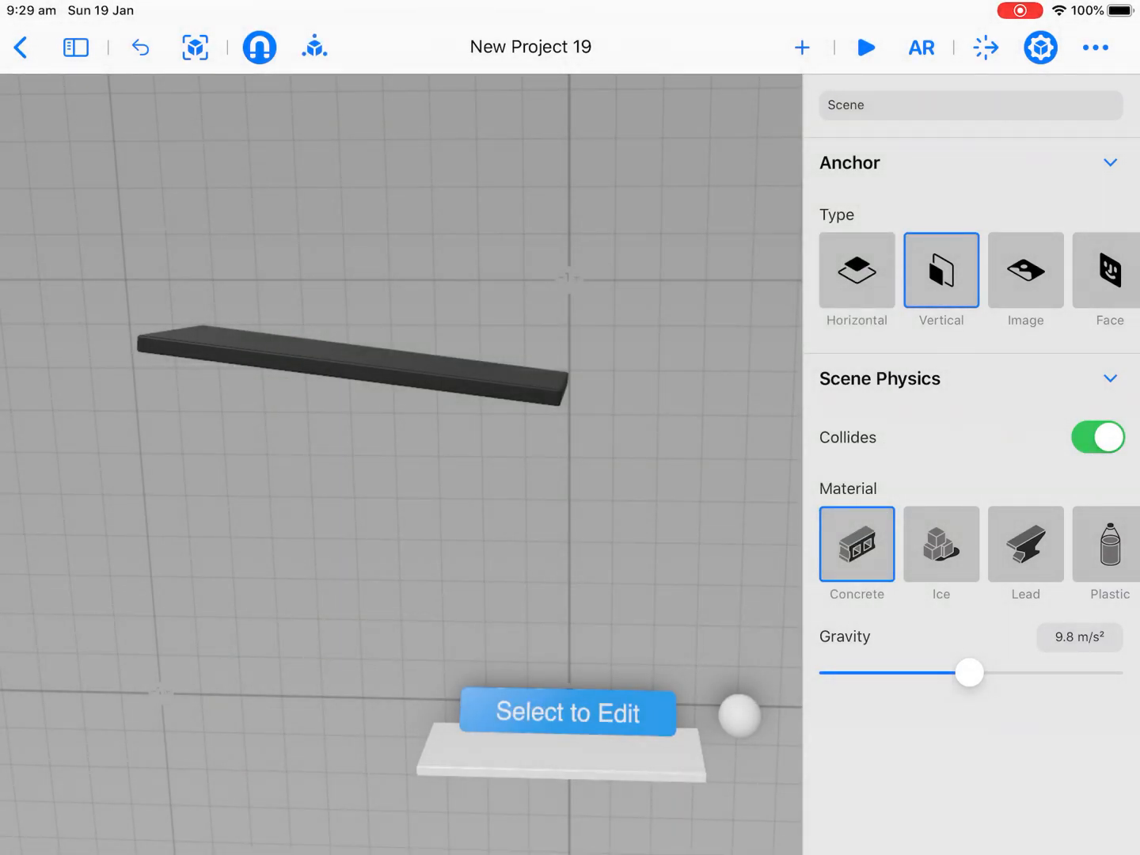
Step: Position the sphere above the left end of the plank
click(738, 715)
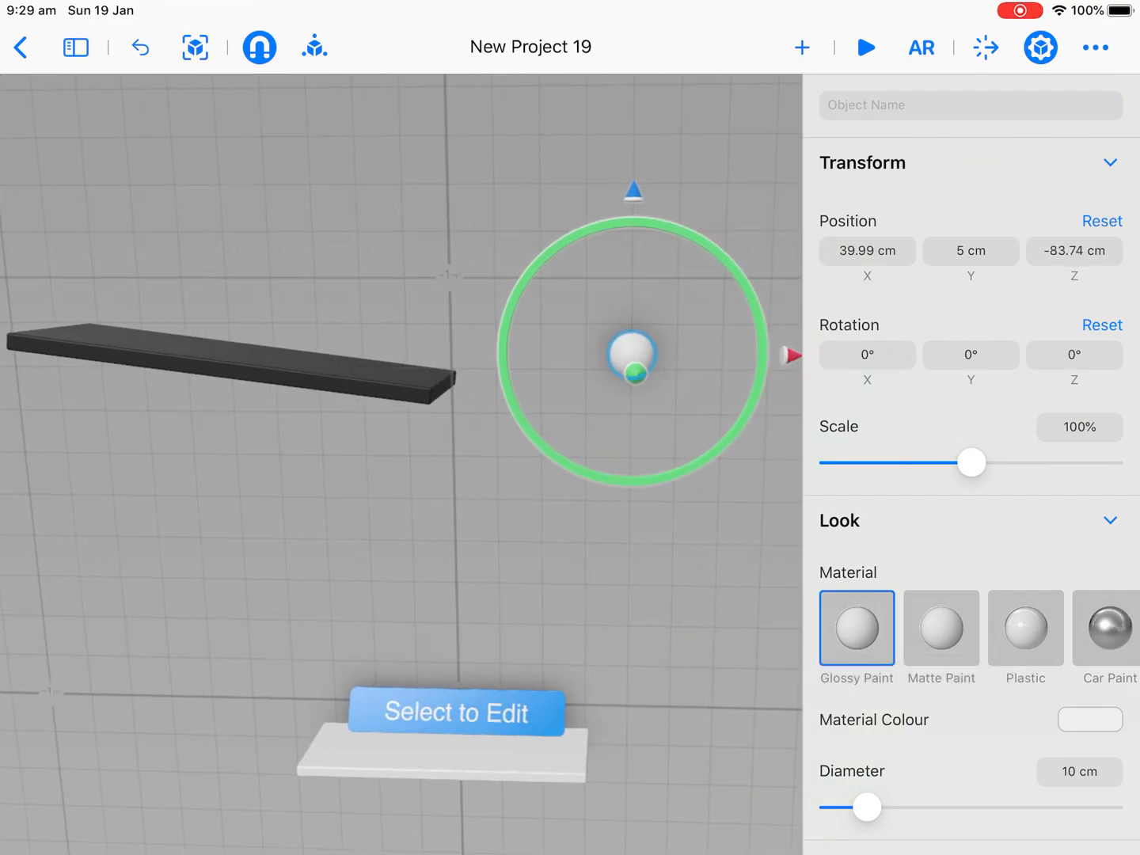
drag(633, 358, 277, 348)
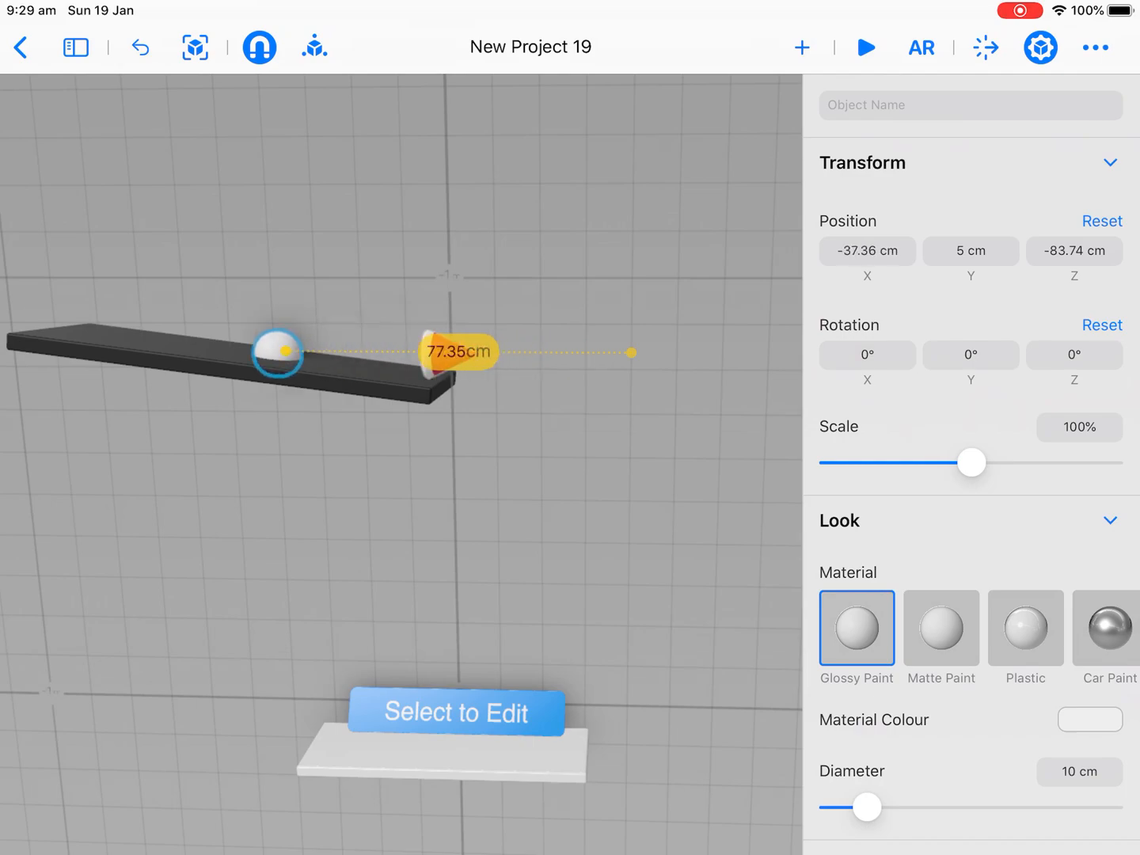
drag(279, 351, 89, 259)
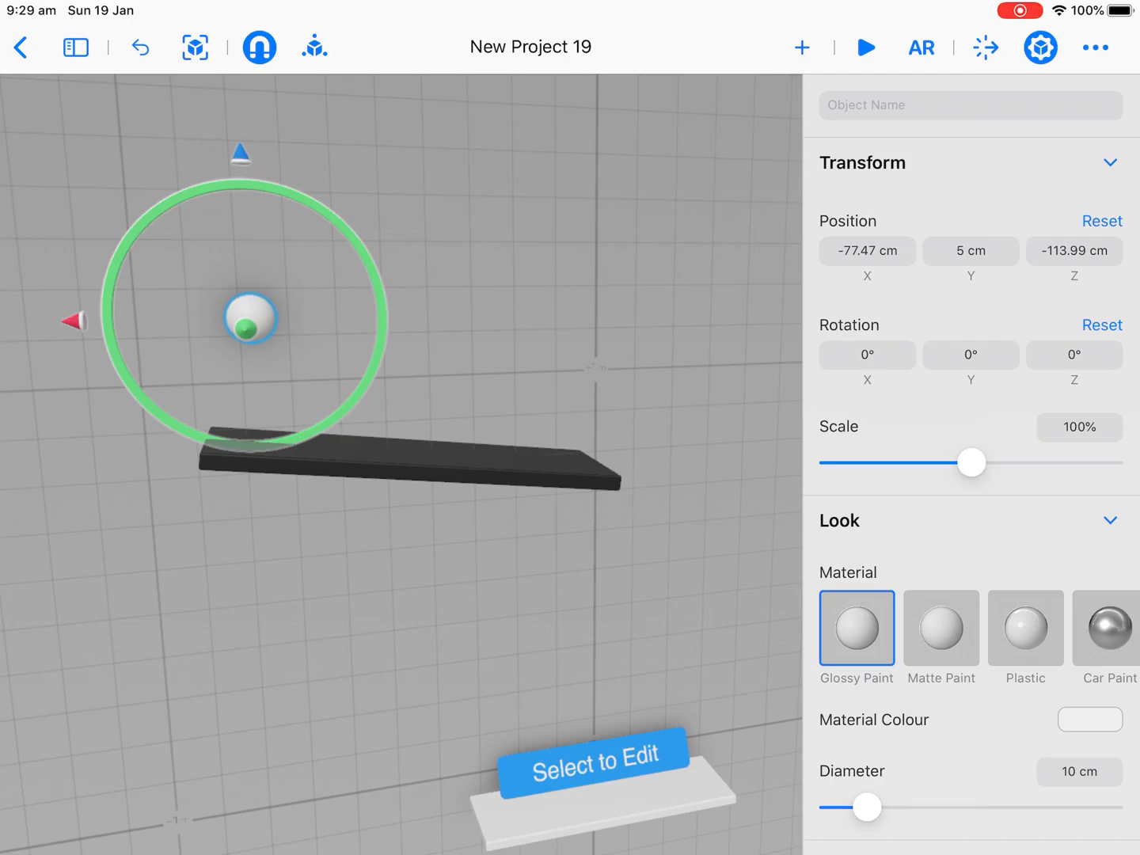
Step: Give the ball a Plastic look and set its Motion Type to Dynamic
click(1024, 630)
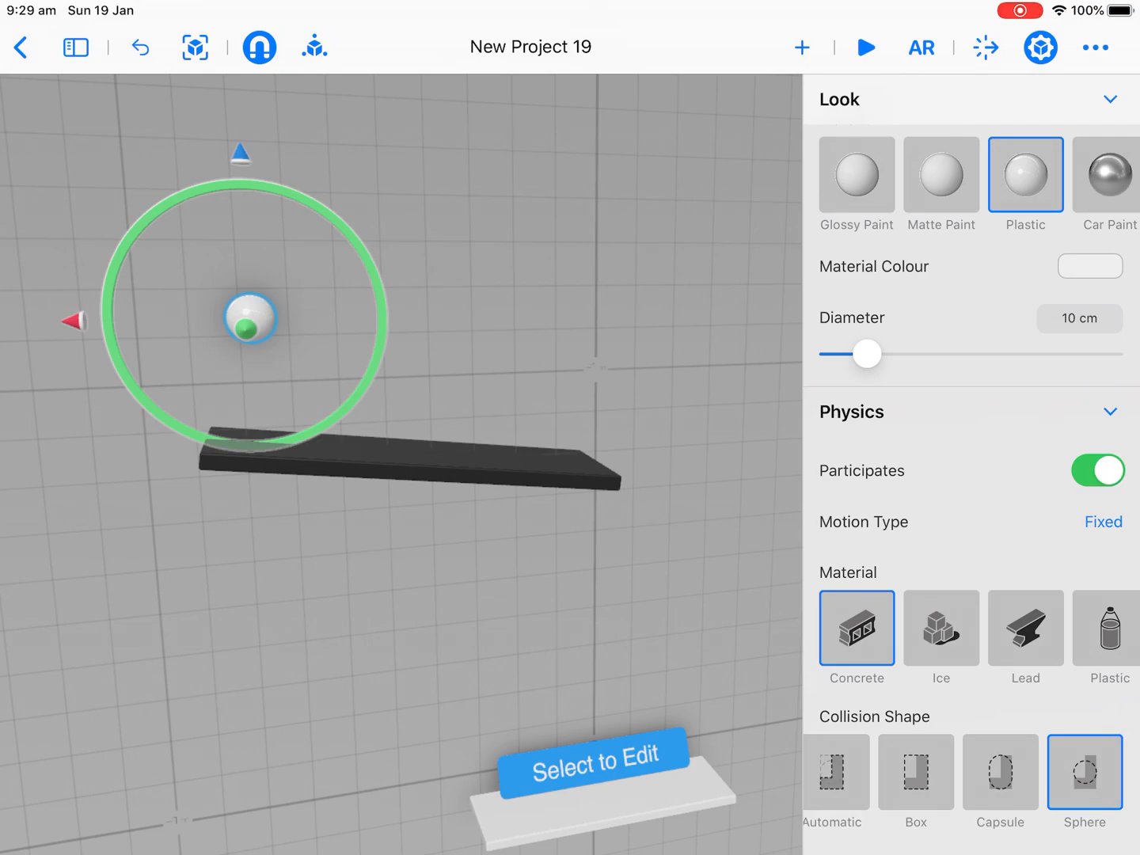
click(1101, 522)
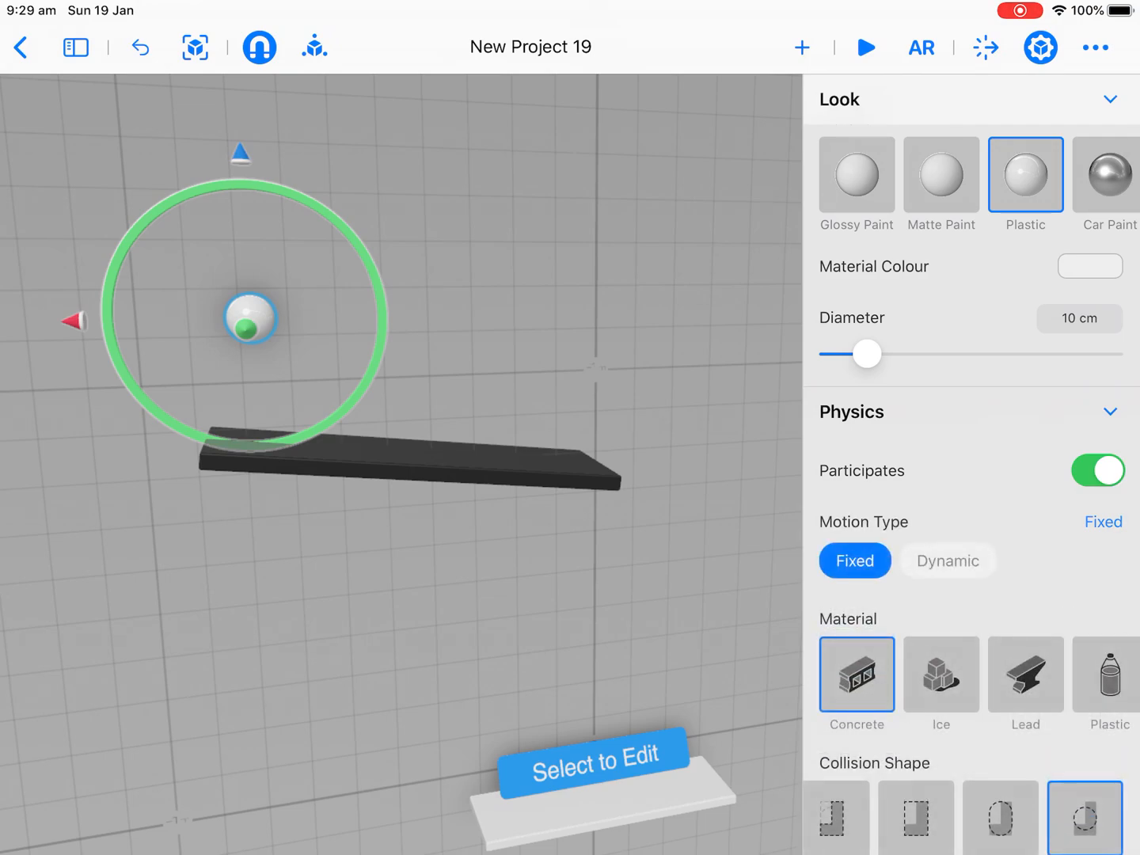
click(947, 561)
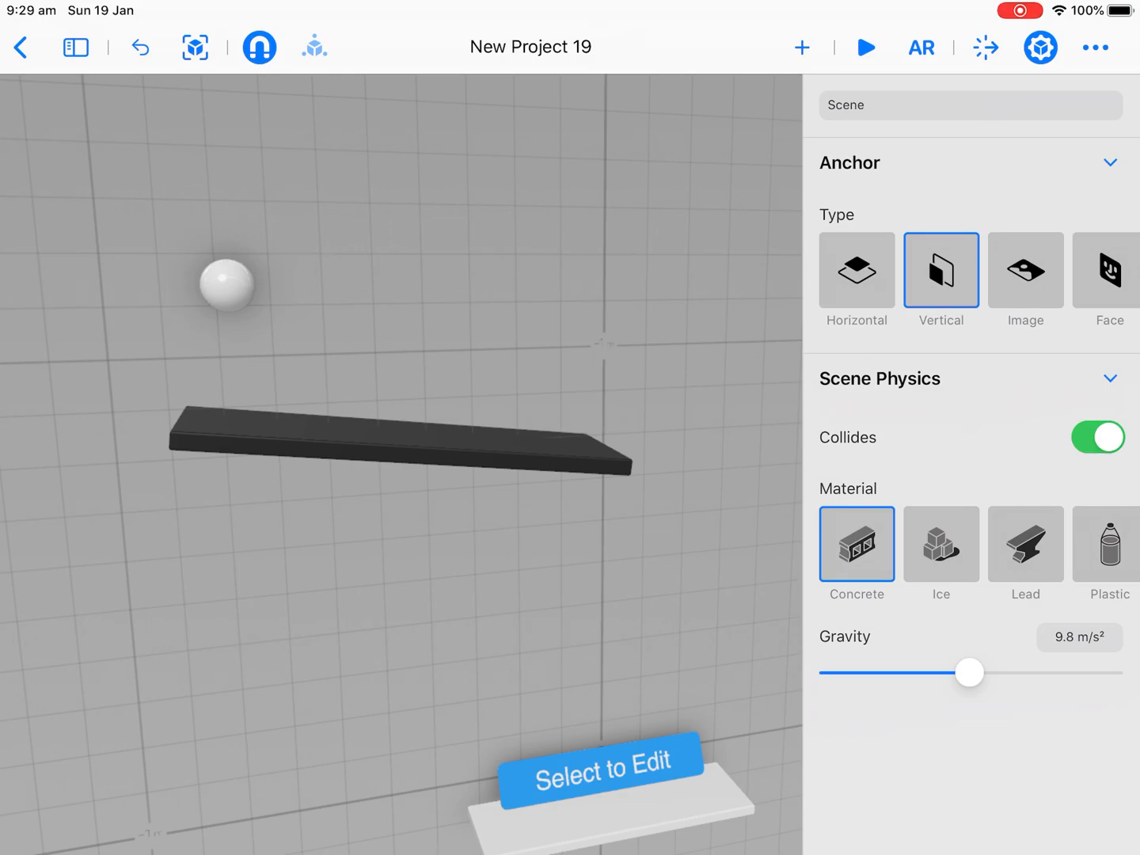
click(864, 48)
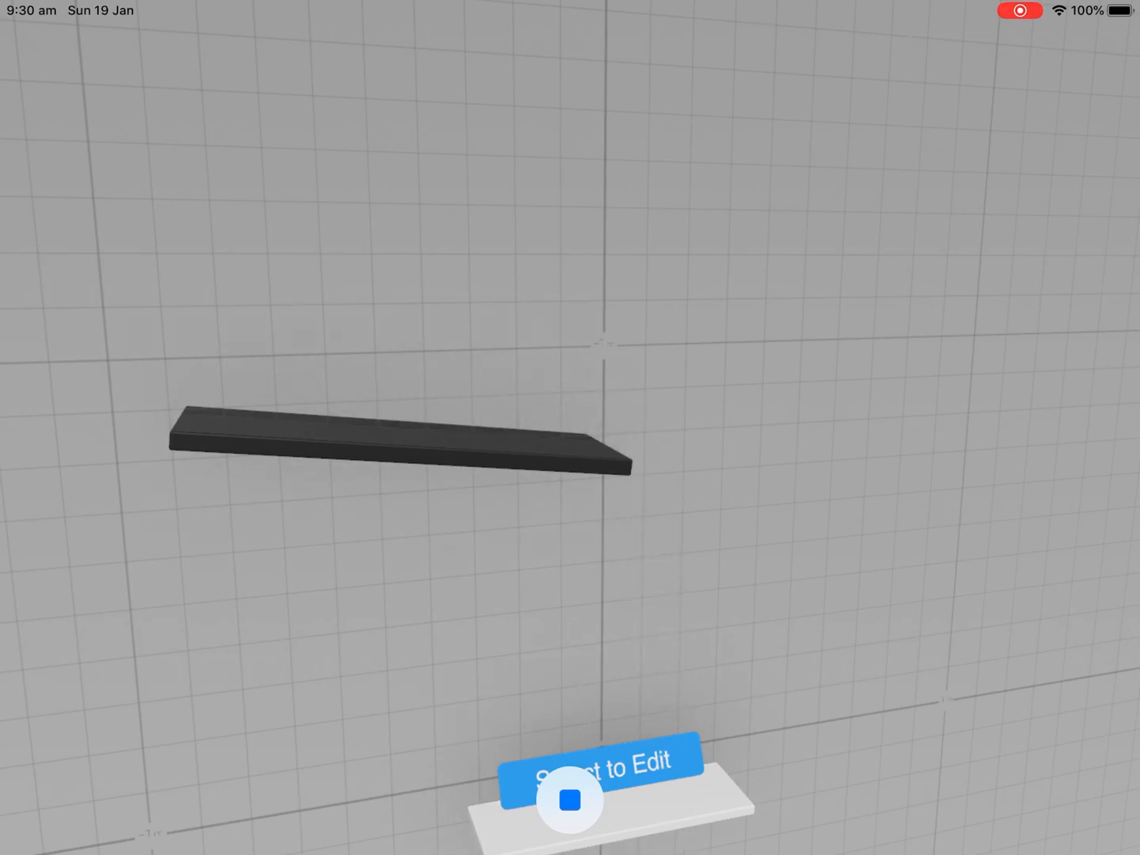
click(568, 801)
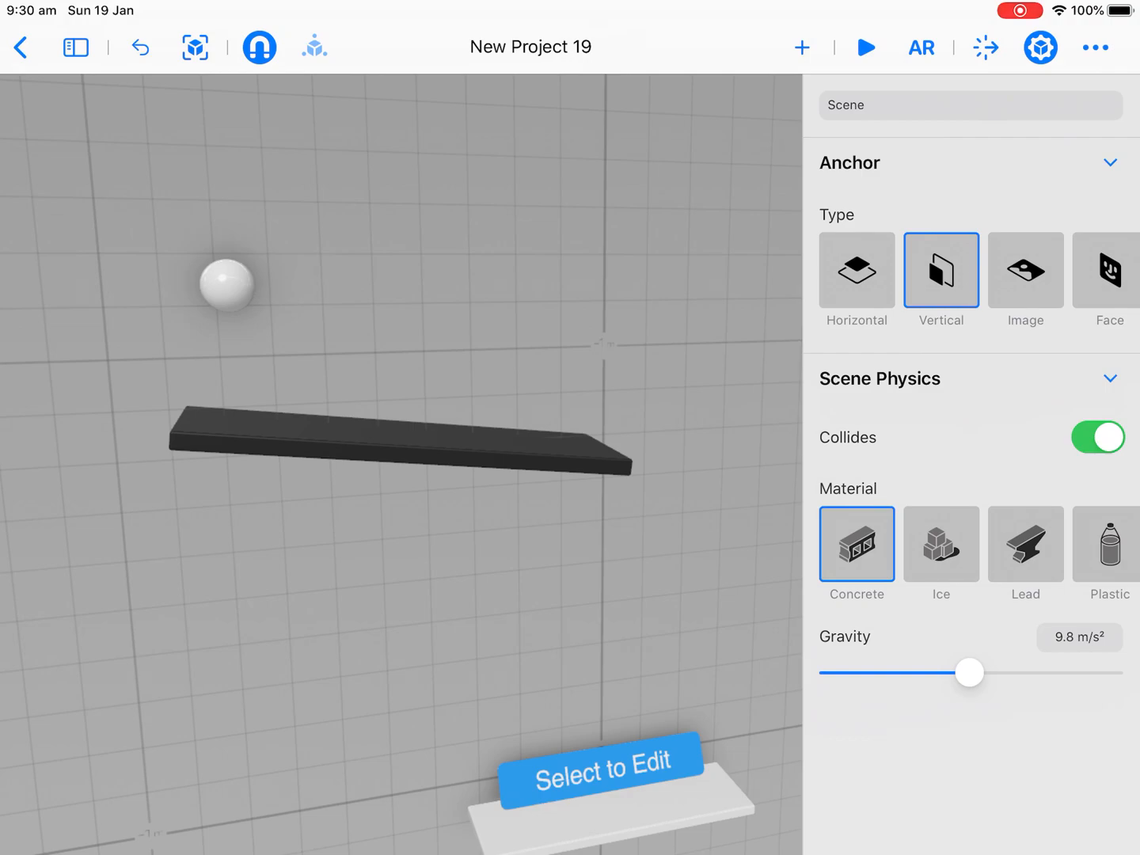
Step: Duplicate the plank lower right tilted 15° on Y, then play the scene so the ball rolls
click(402, 451)
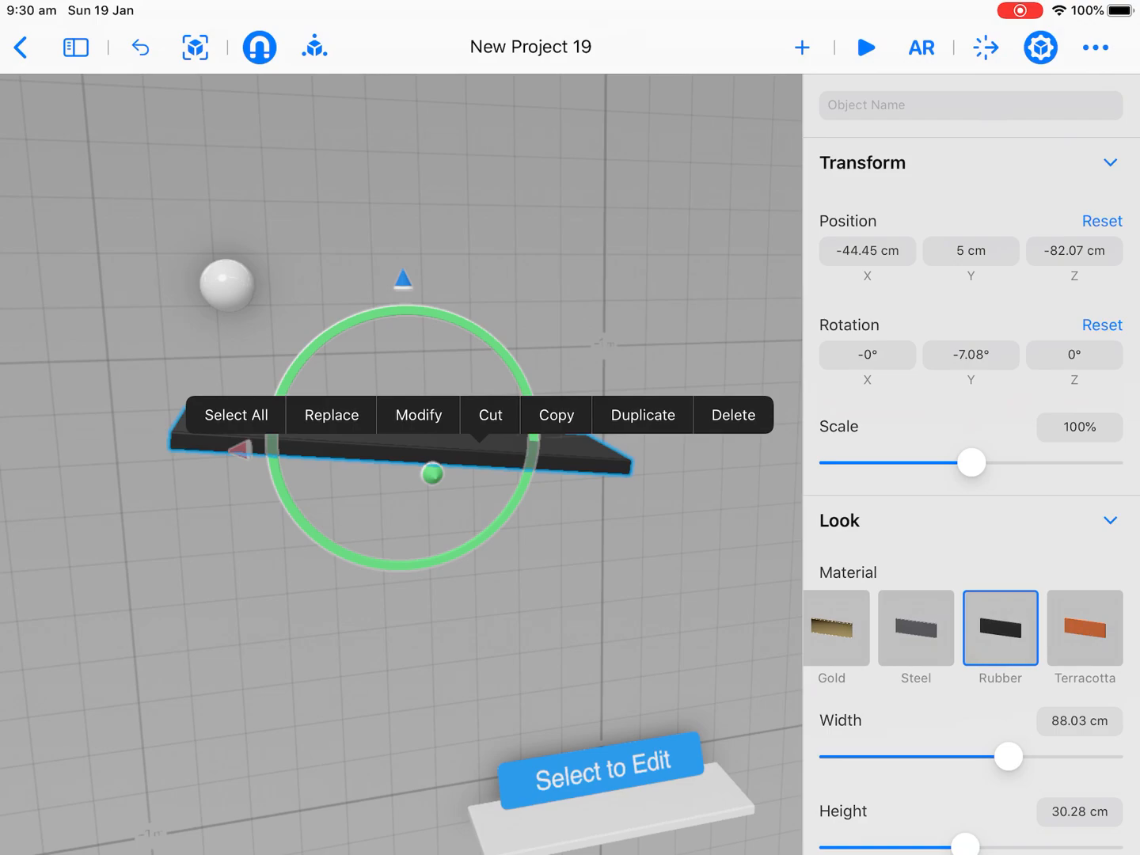
drag(404, 451, 783, 419)
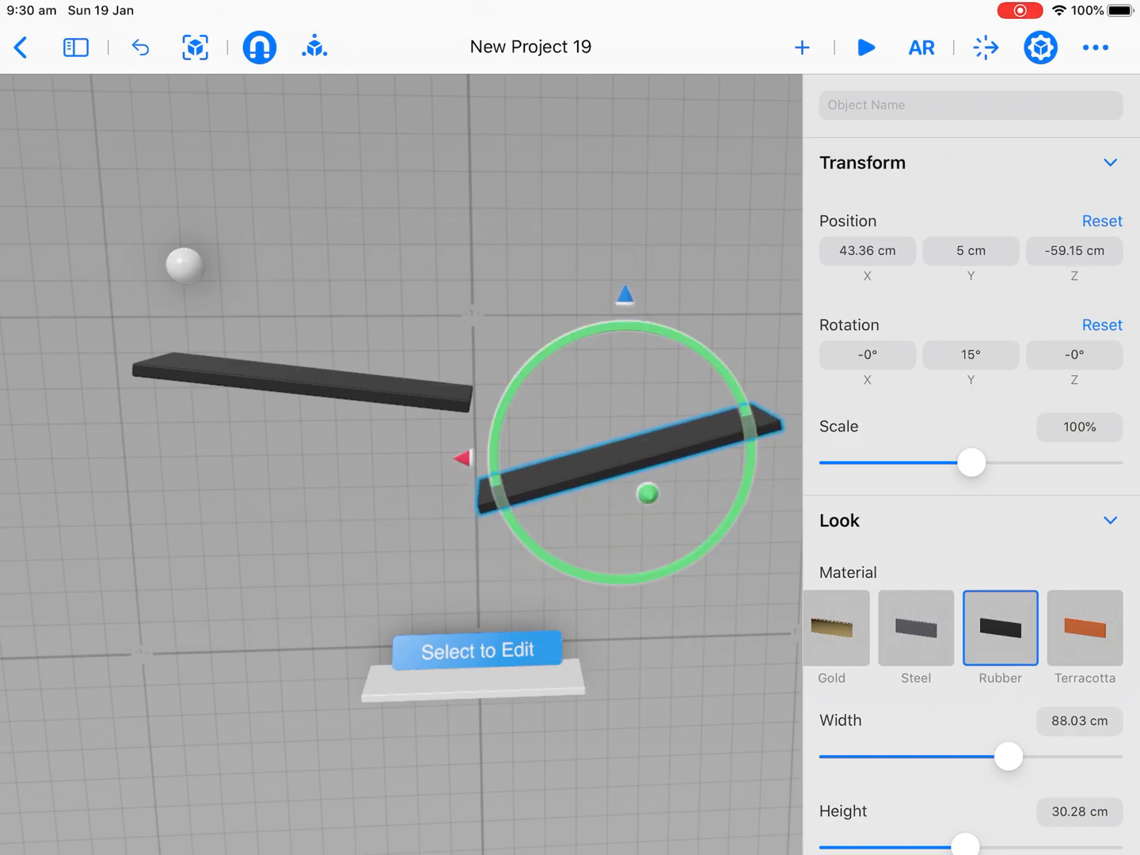
click(864, 47)
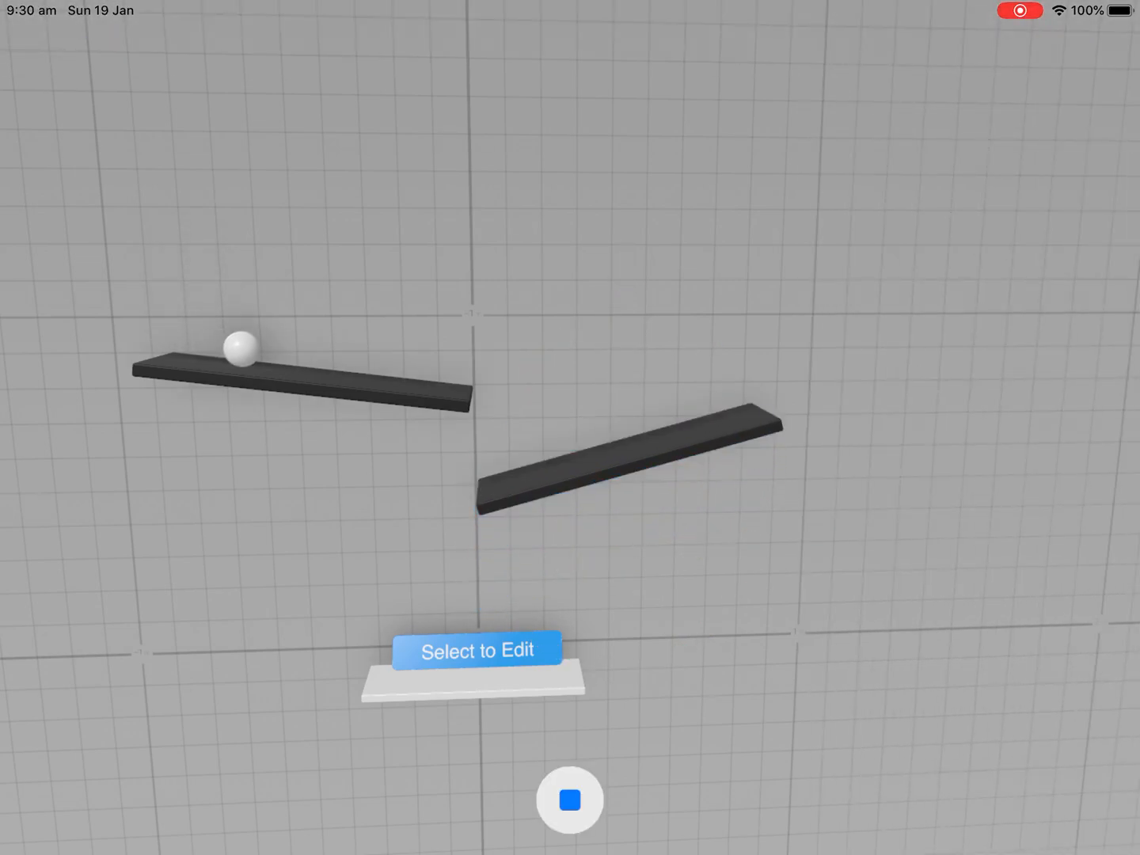